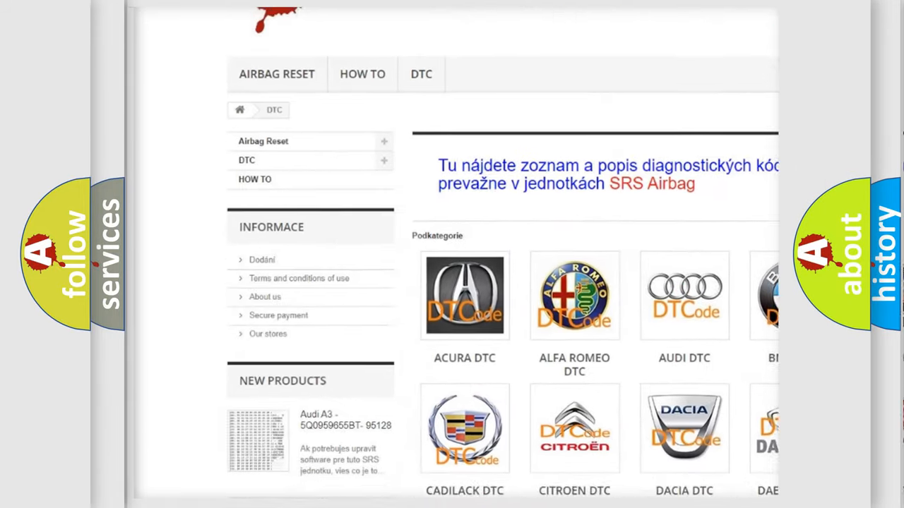
scroll("down", 3)
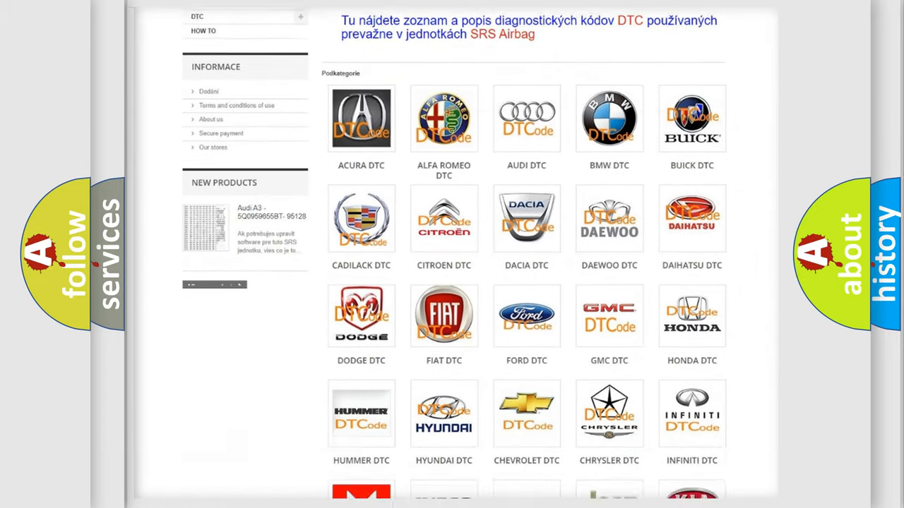
scroll("down", 3)
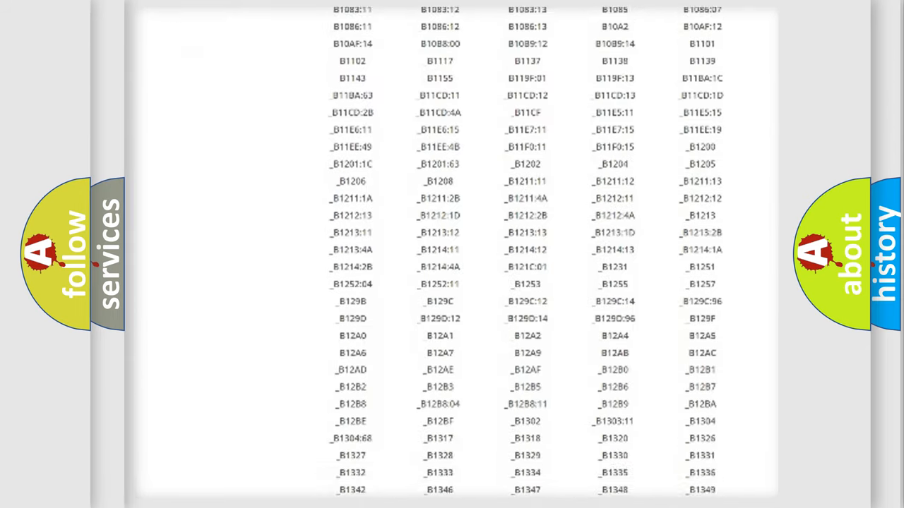
scroll("down", 3)
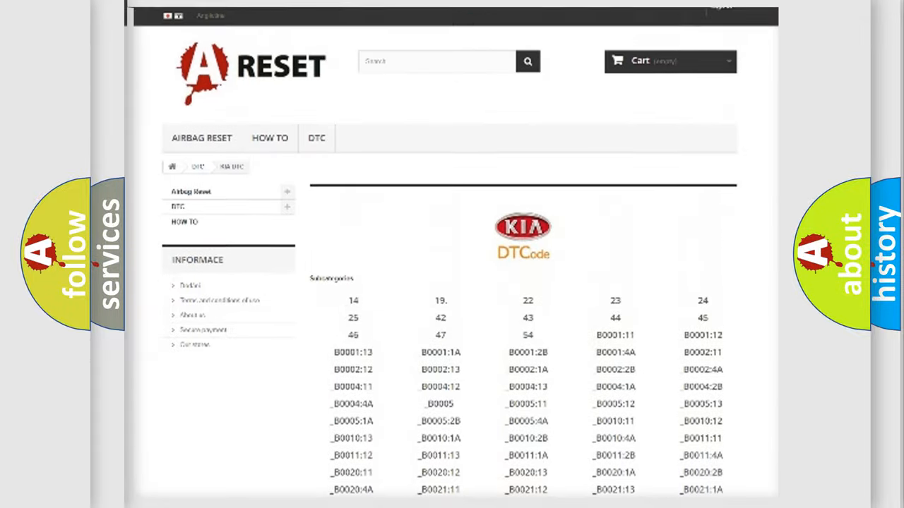
scroll("up", 3)
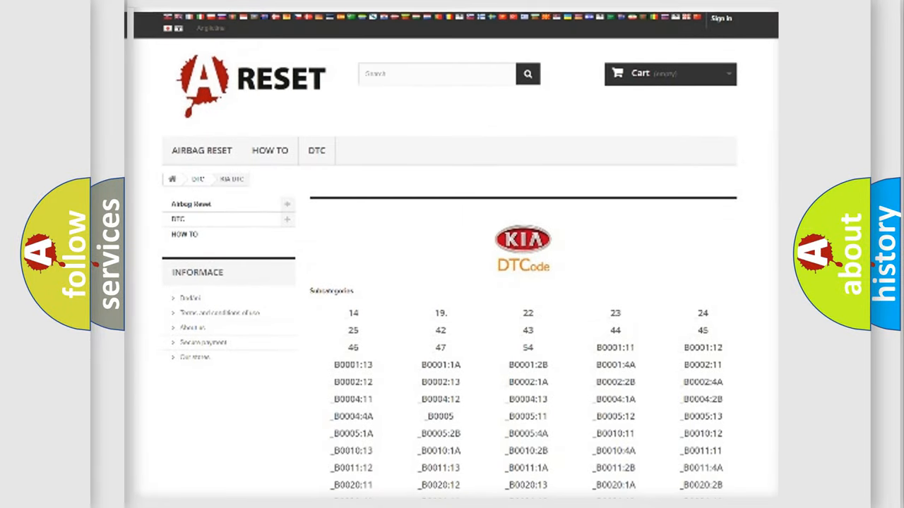